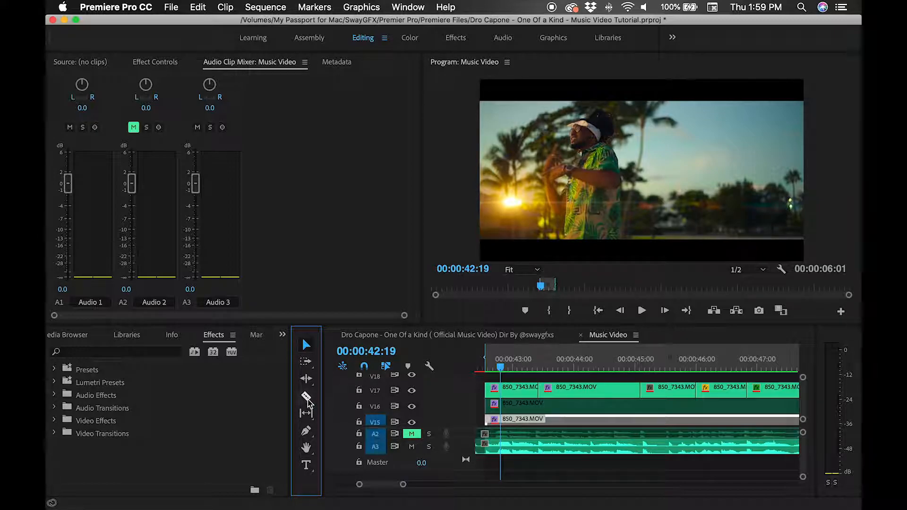
mouse_move(307, 399)
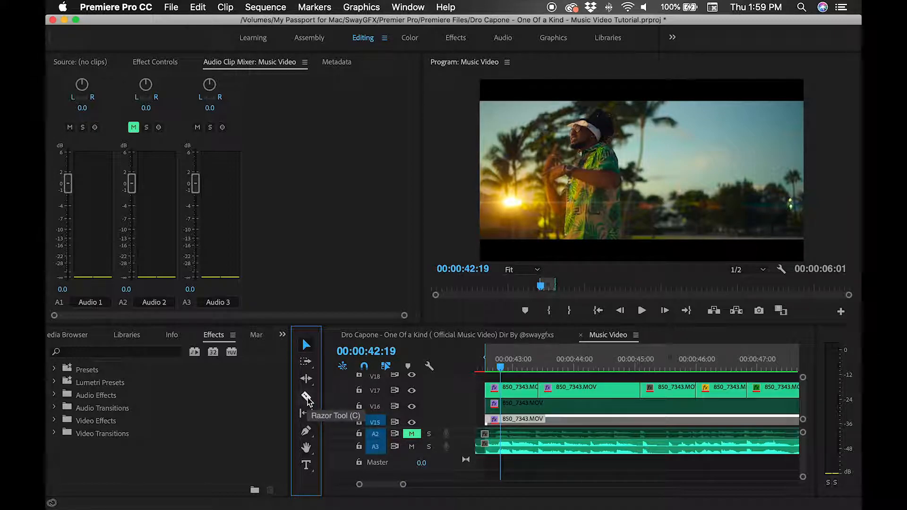
Step: Switch to the Razor Tool to split clips near the 42-second mark
left_click(306, 397)
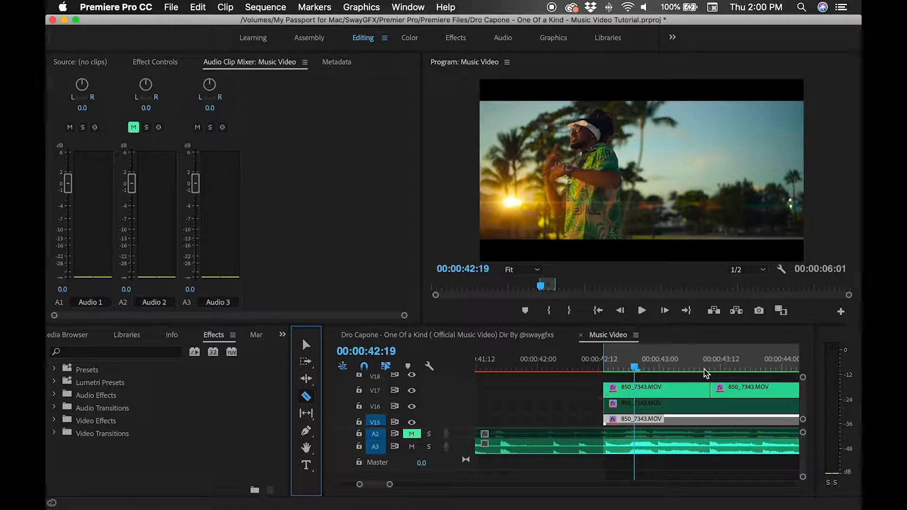
Step: Razor-cut the V17 clip, preview the flash cuts from 00:44:11, then Render In to Out
left_click(710, 359)
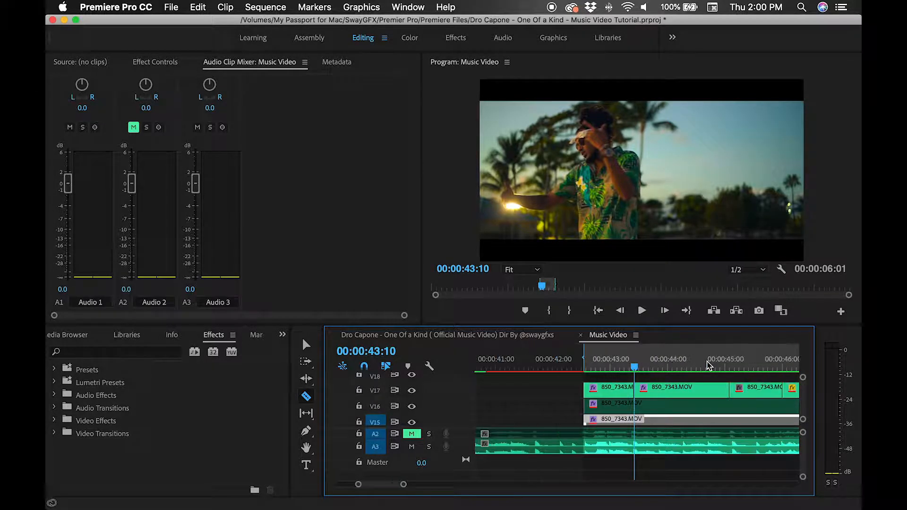
mouse_move(700, 390)
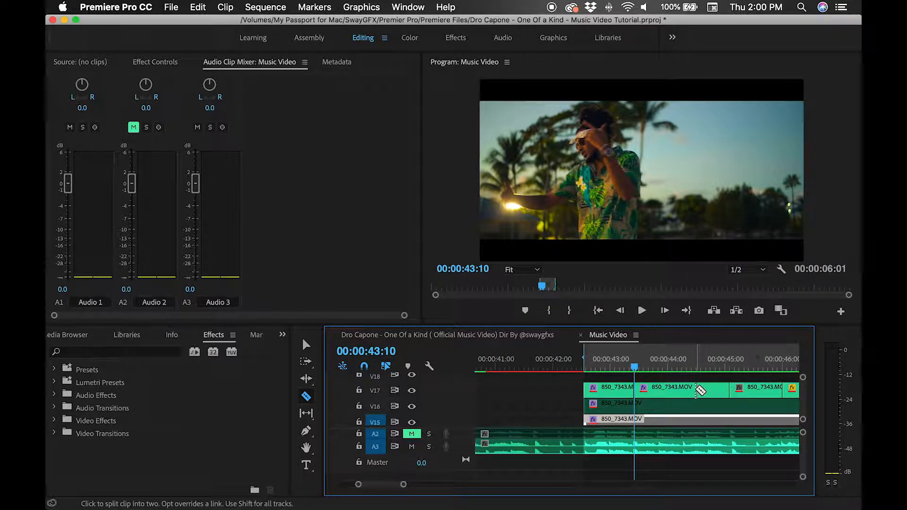
mouse_move(700, 391)
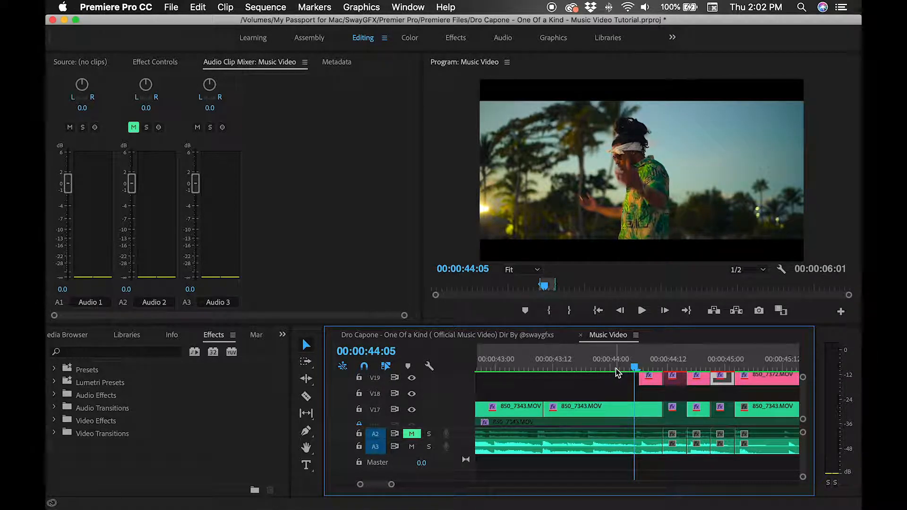
left_click(642, 311)
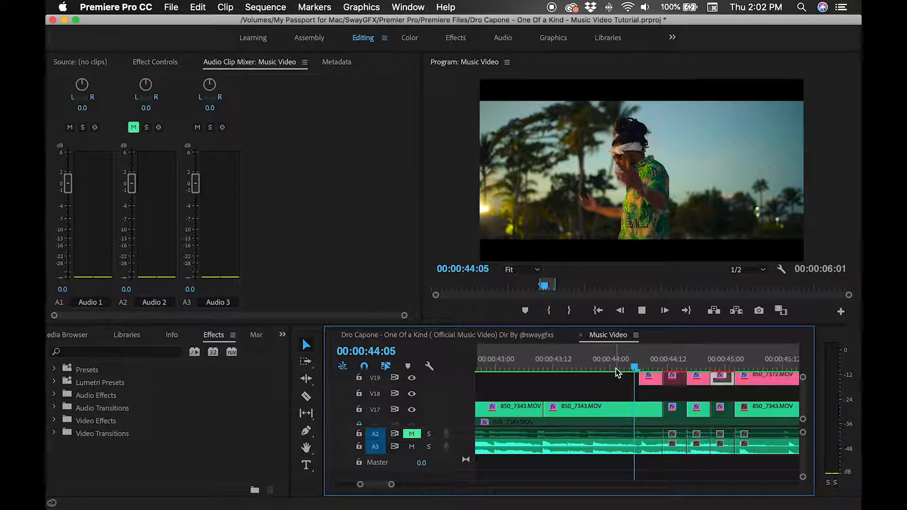
left_click_drag(618, 358, 529, 356)
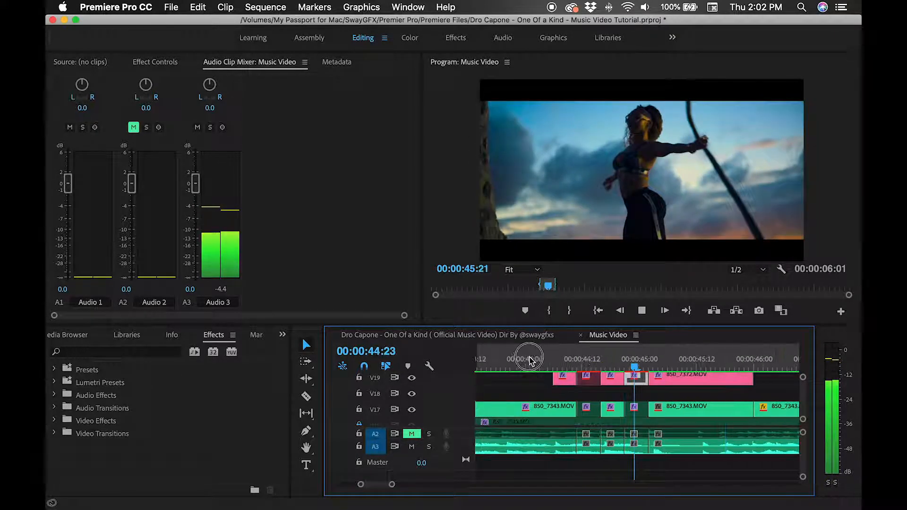
left_click(266, 7)
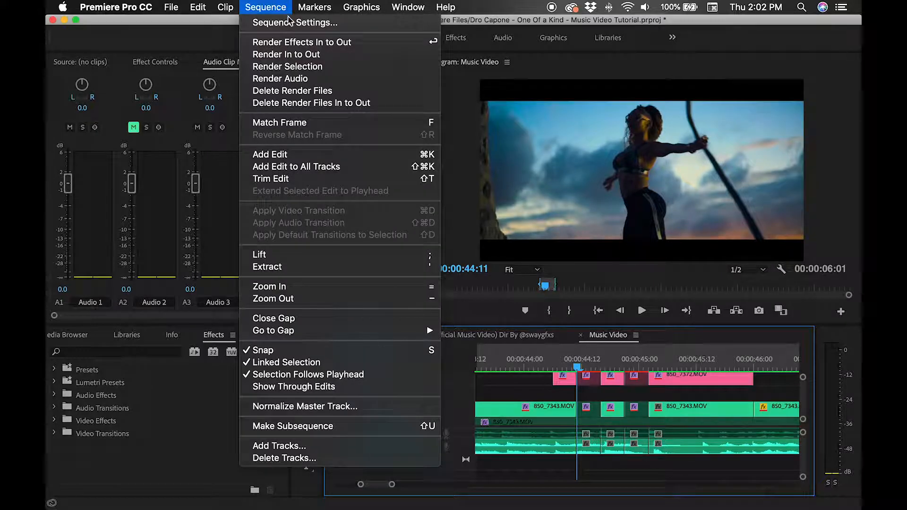
left_click(301, 41)
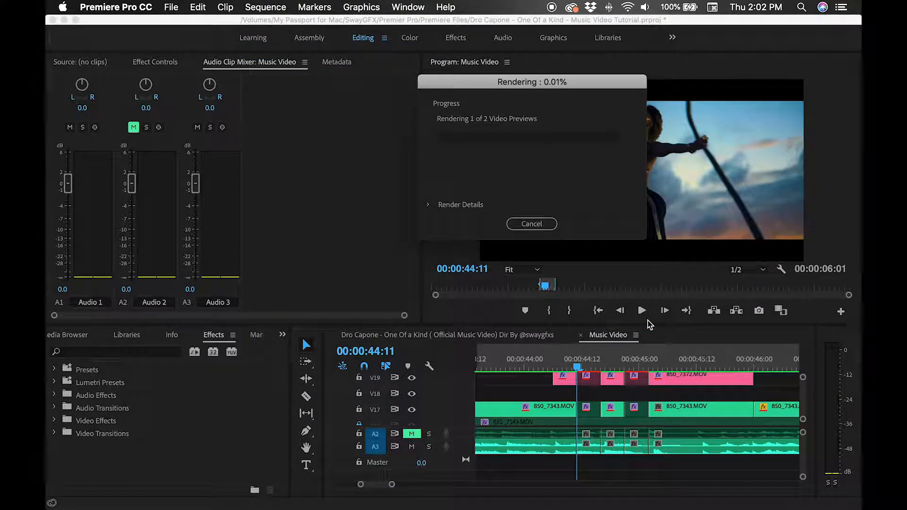